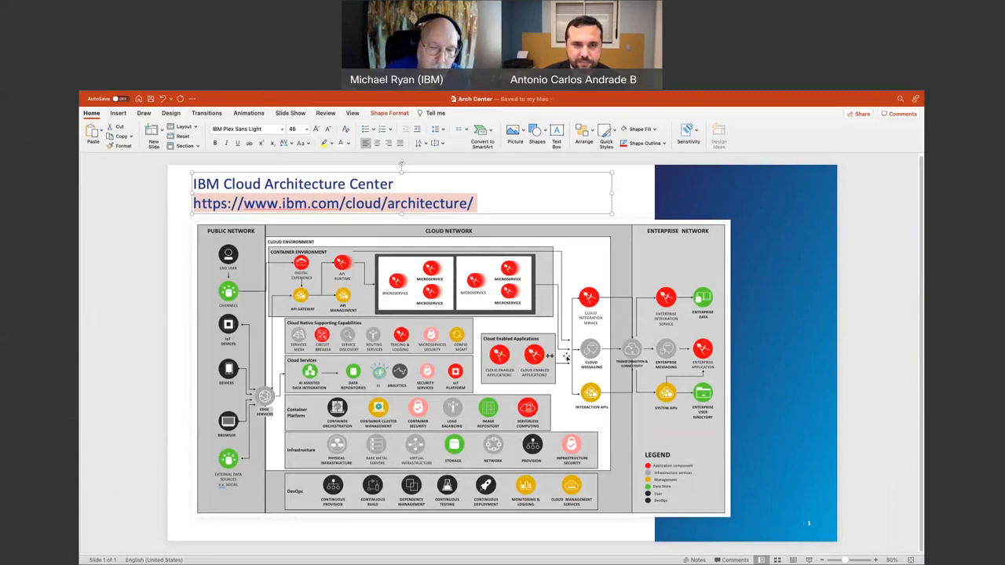
{"action": "mouse_move", "coordinate": [443, 242]}
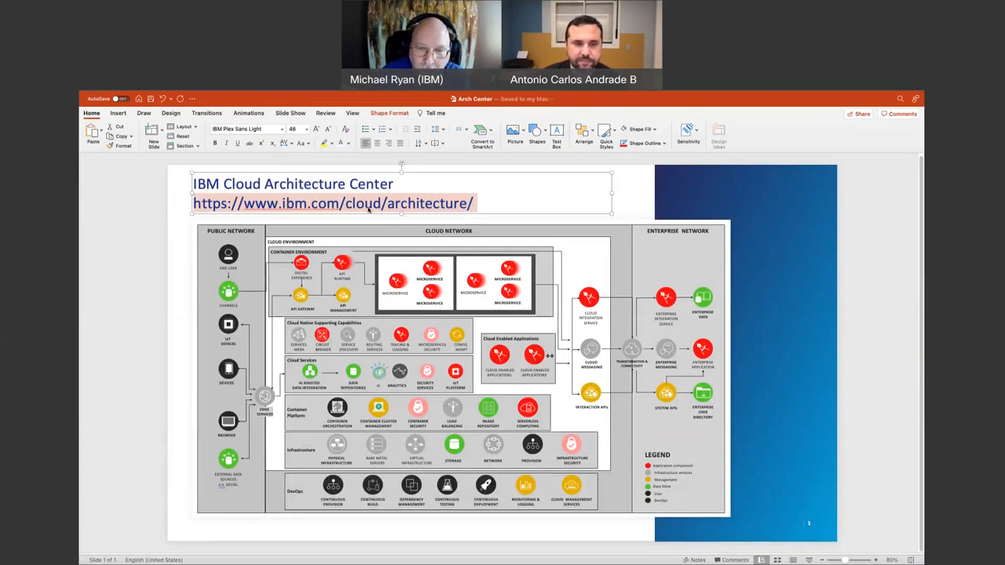
{"action": "mouse_move", "coordinate": [754, 369]}
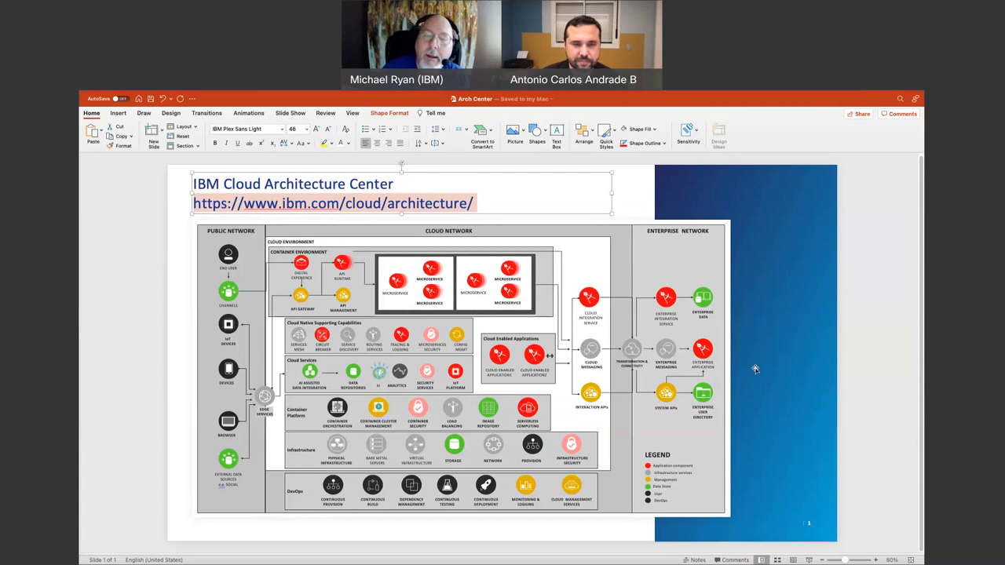
{"action": "mouse_move", "coordinate": [697, 337]}
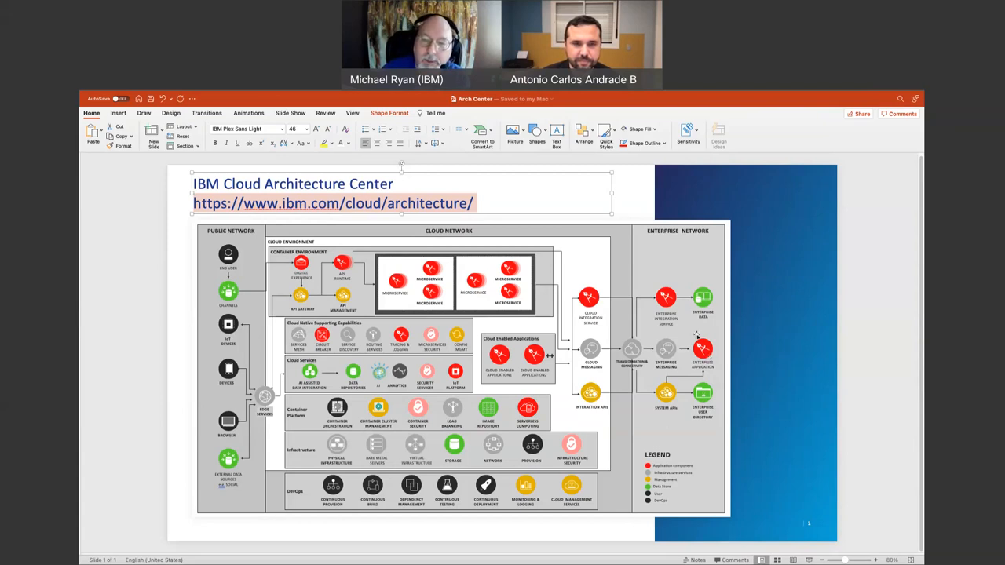
{"action": "mouse_move", "coordinate": [669, 374]}
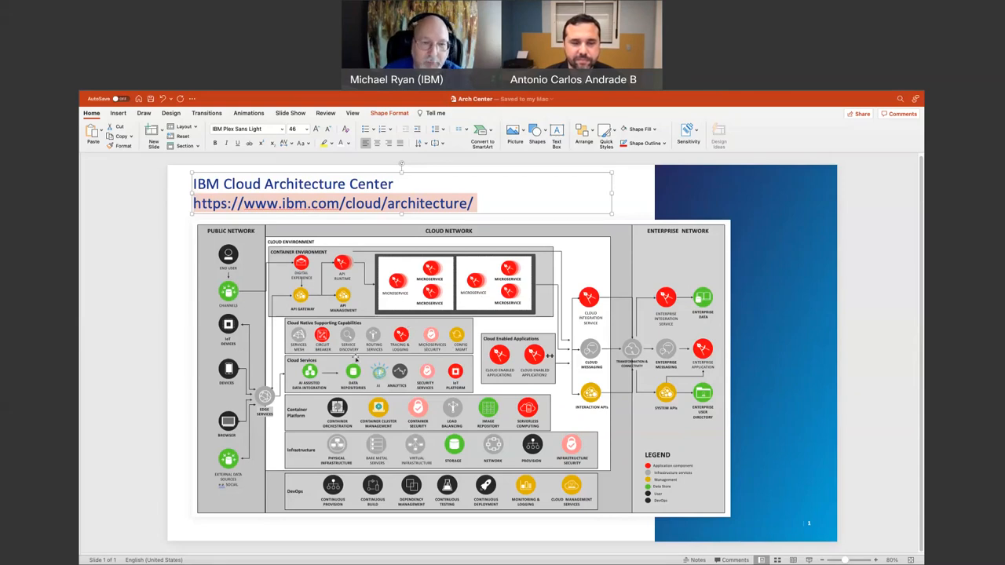
{"action": "mouse_move", "coordinate": [252, 317]}
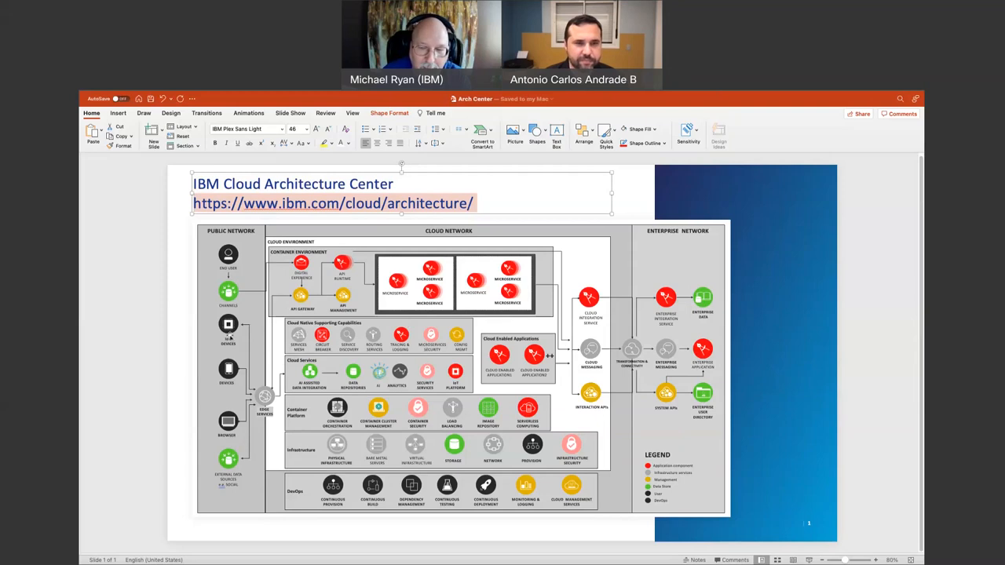
{"action": "mouse_move", "coordinate": [602, 325]}
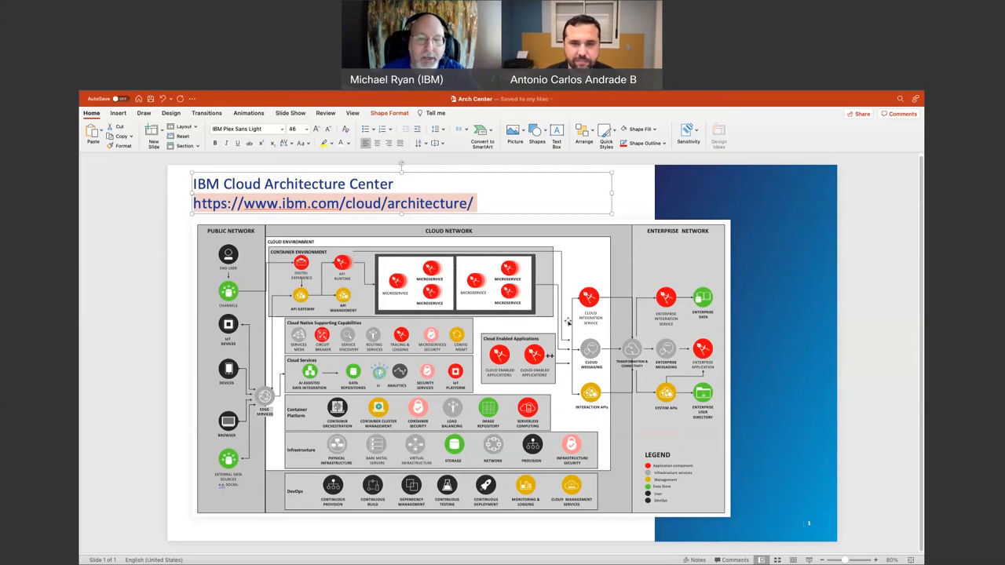
{"action": "mouse_move", "coordinate": [522, 324]}
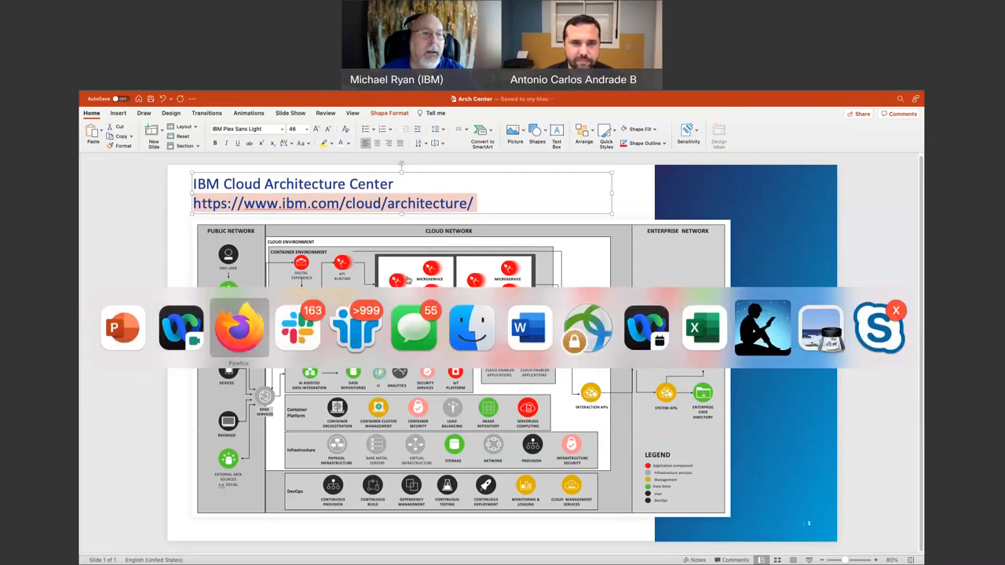
Bring Firefox forward and switch to the IBM Cloud Architecture Center tab
{"action": "left_click", "coordinate": [239, 328]}
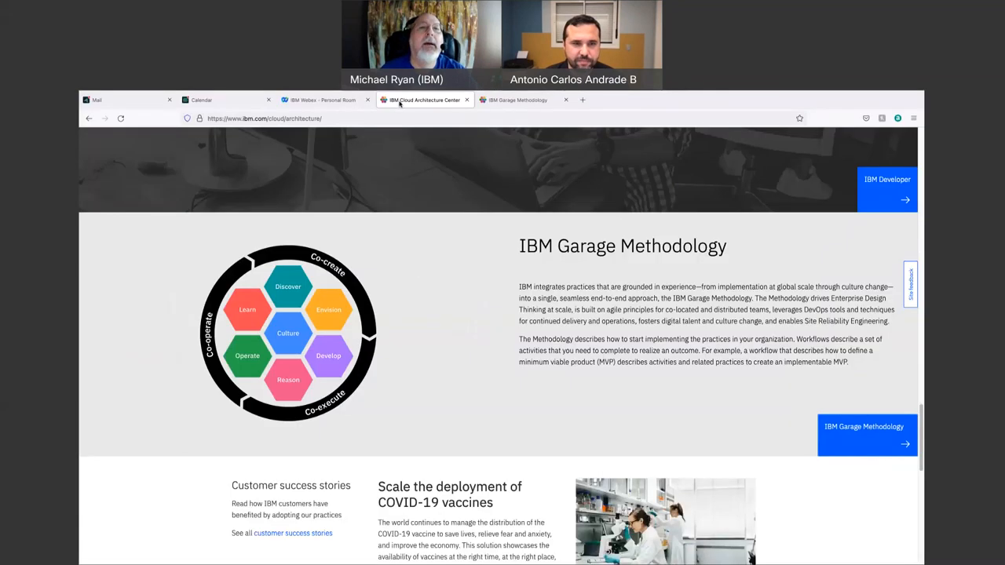
{"action": "mouse_move", "coordinate": [421, 135]}
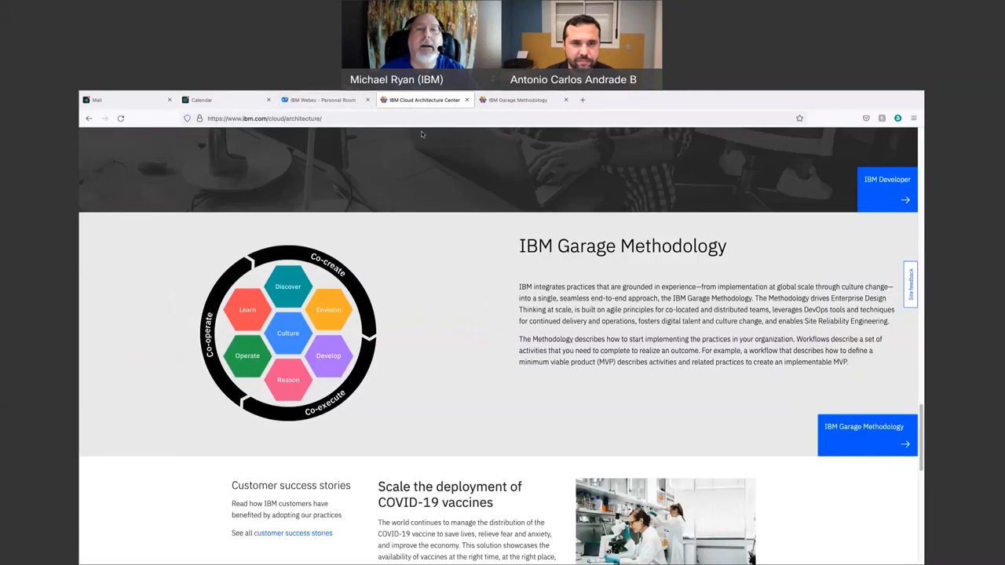
{"action": "scroll", "scroll_direction": "up", "scroll_amount": 3}
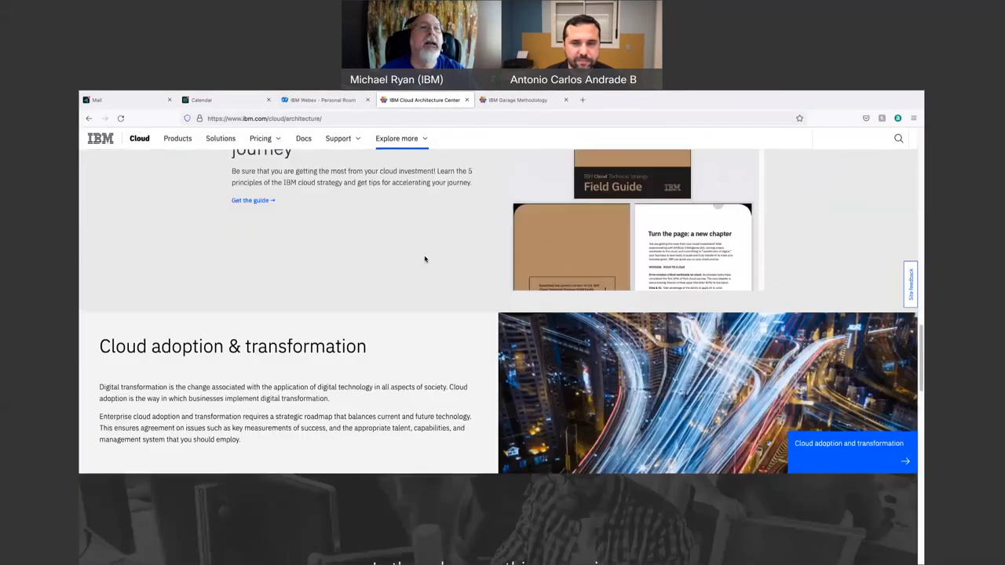
{"action": "scroll", "scroll_direction": "up", "scroll_amount": 3}
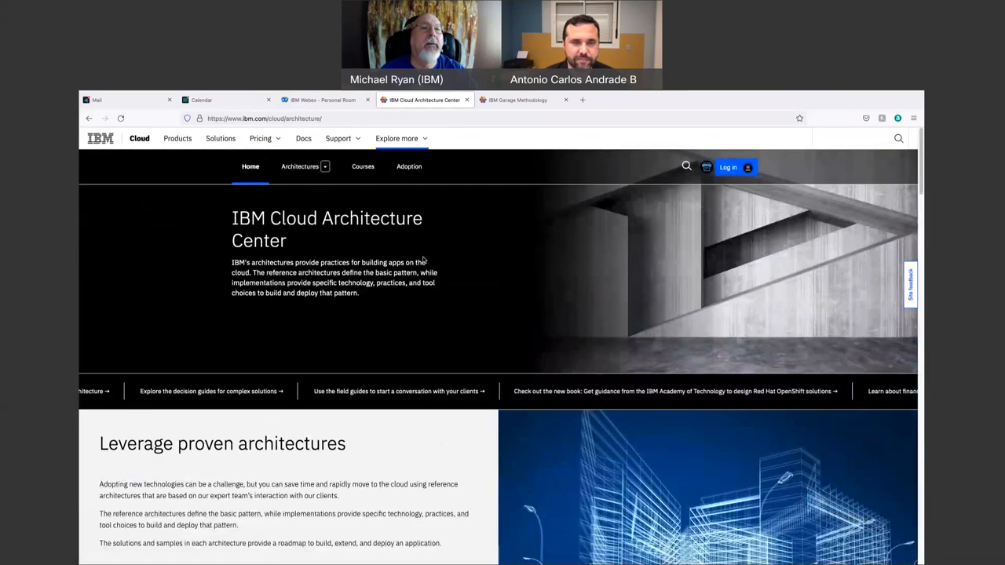
{"action": "left_click", "coordinate": [339, 138]}
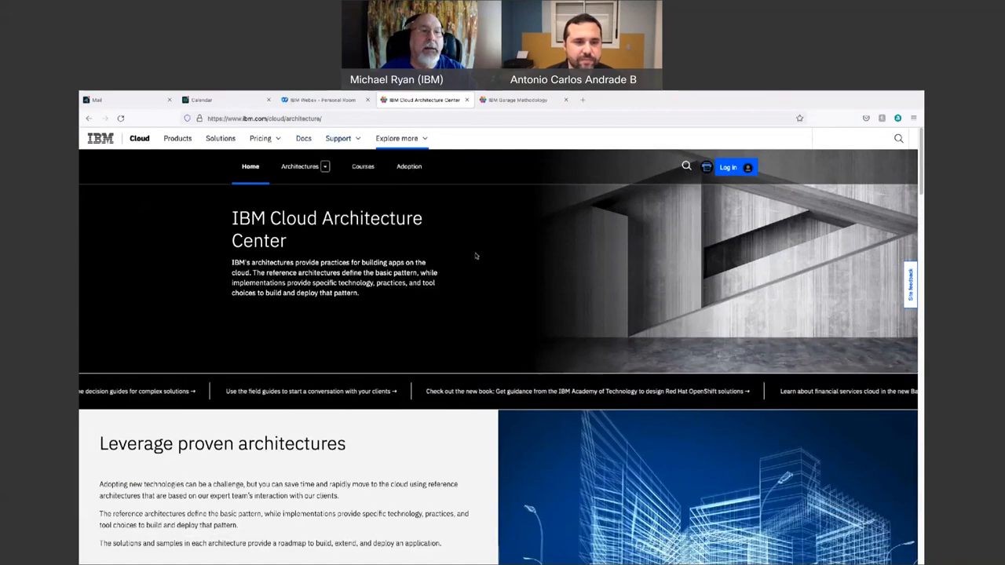
Scroll down through the Architecture Center page sections toward the Garage Methodology overview
{"action": "scroll", "scroll_direction": "down", "scroll_amount": 3}
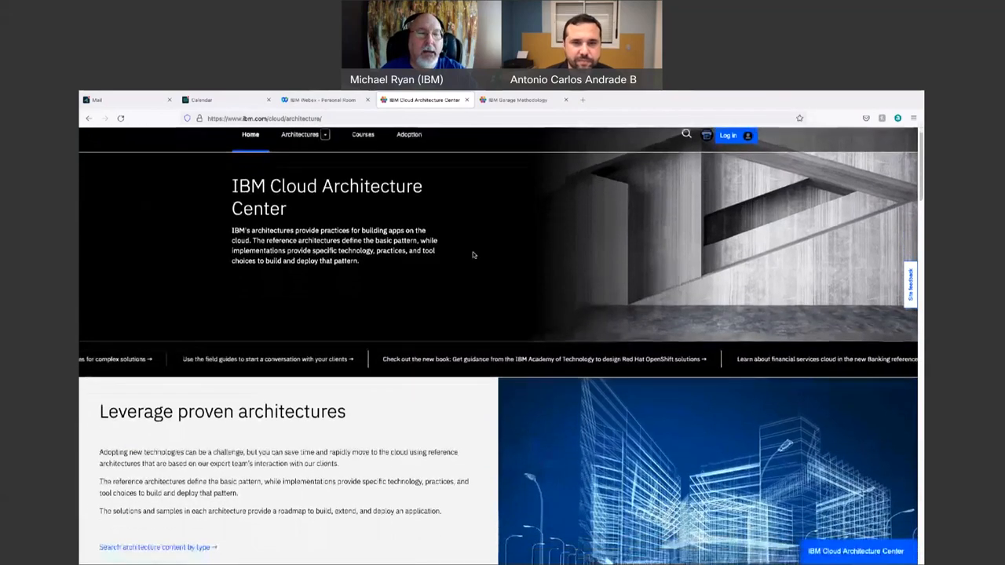
{"action": "scroll", "scroll_direction": "down", "scroll_amount": 3}
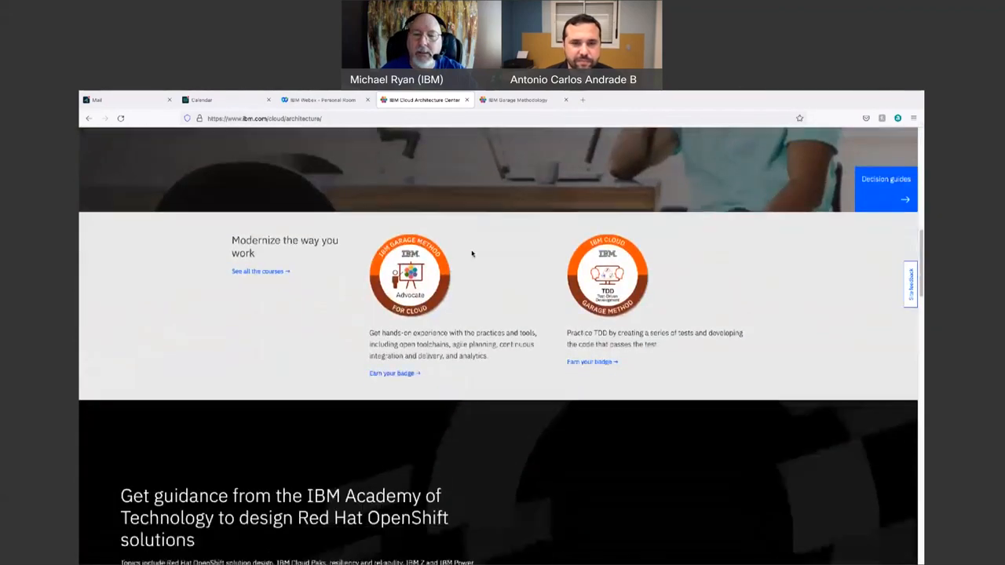
{"action": "scroll", "scroll_direction": "down", "scroll_amount": 3}
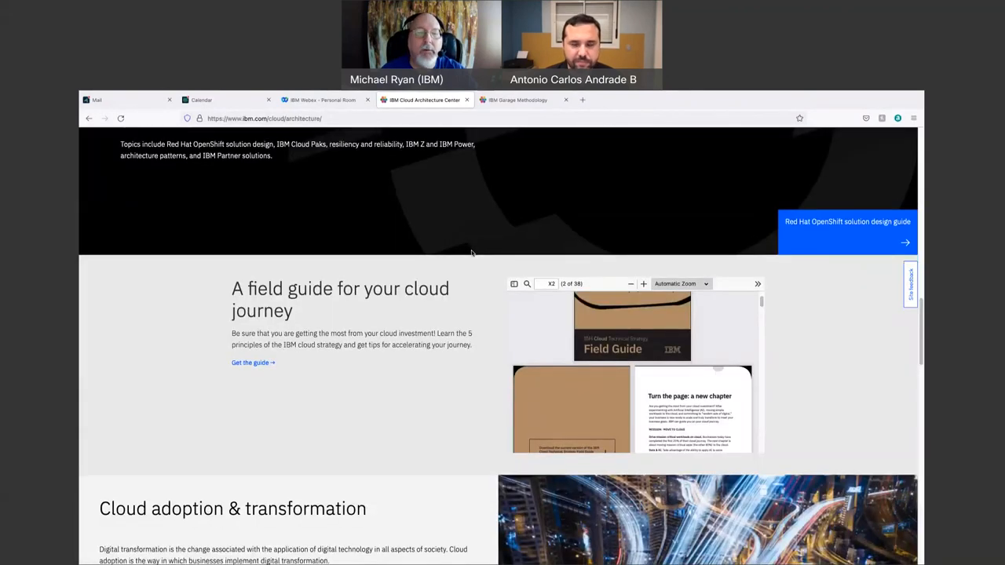
{"action": "scroll", "scroll_direction": "down", "scroll_amount": 3}
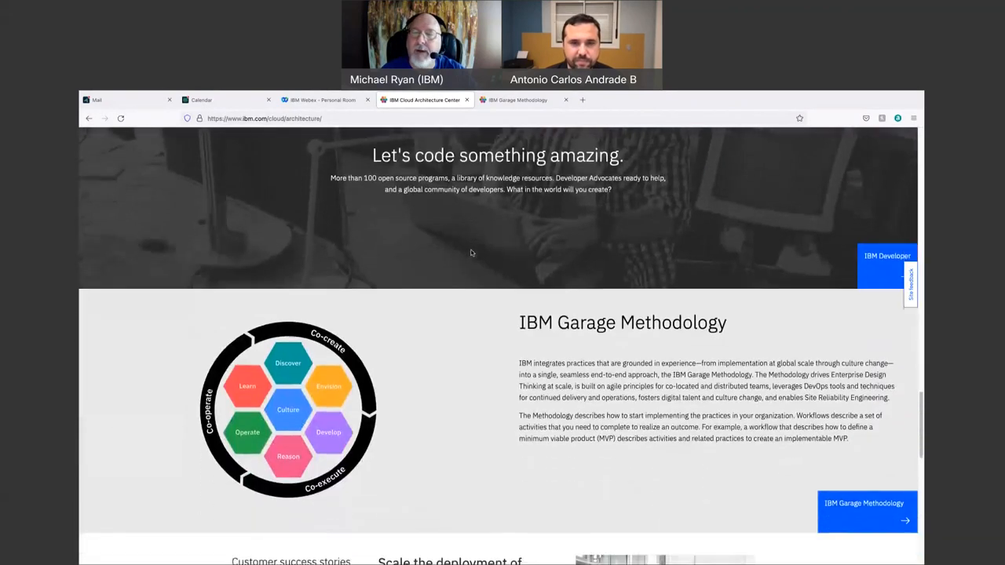
{"action": "scroll", "scroll_direction": "down", "scroll_amount": 3}
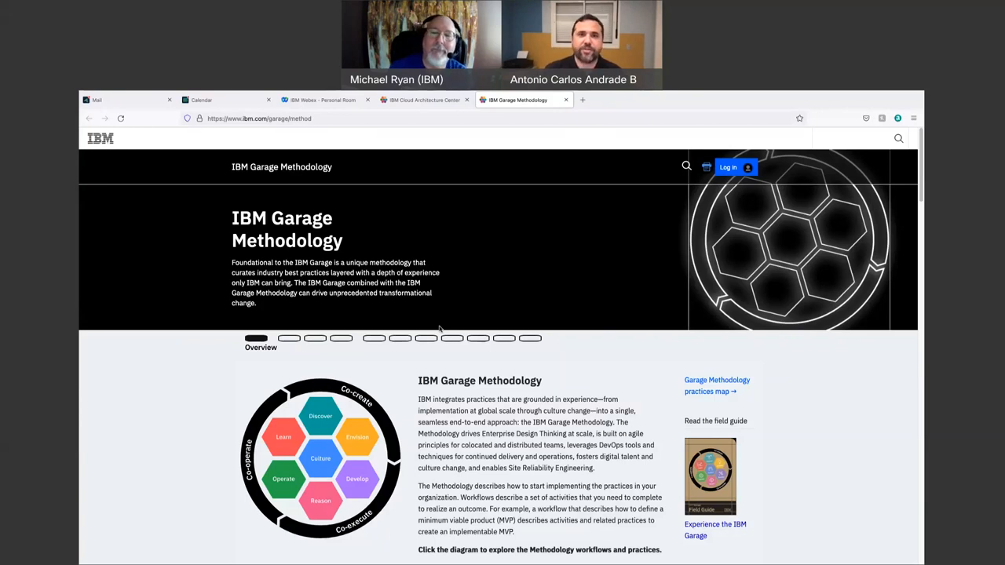
{"action": "mouse_move", "coordinate": [811, 408]}
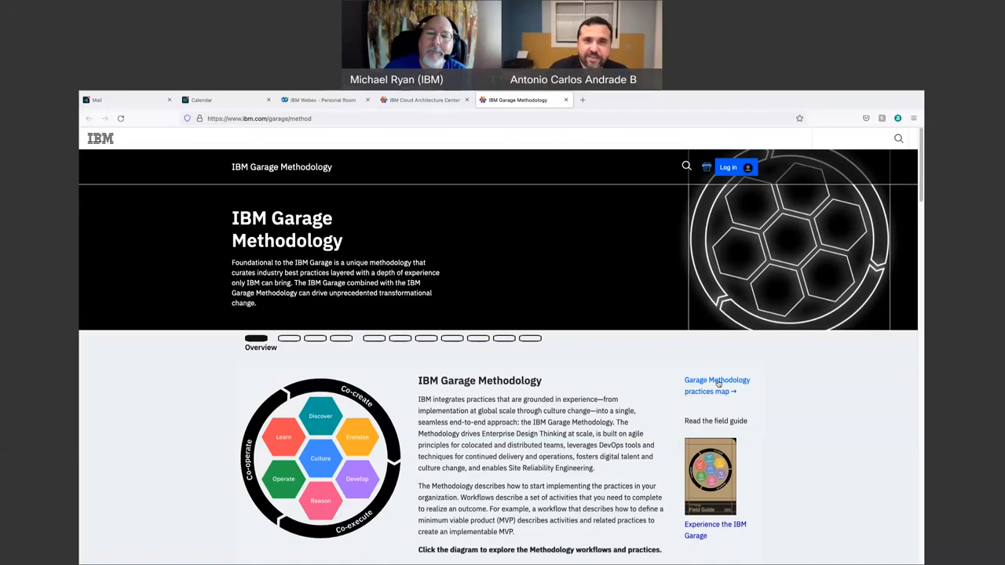
Open the Garage Methodology practices map and look over the Co-operate section
{"action": "left_click", "coordinate": [716, 386]}
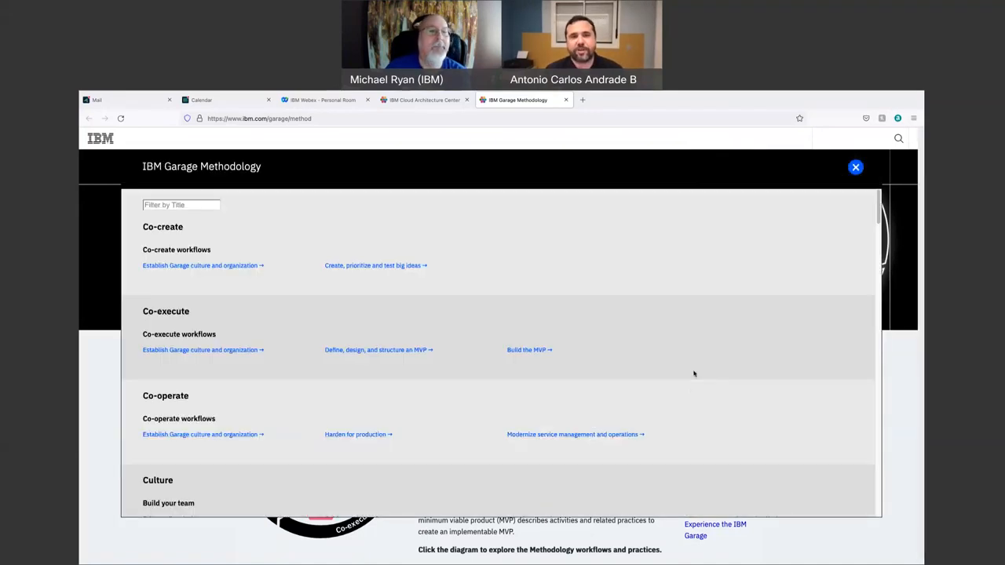
{"action": "mouse_move", "coordinate": [710, 371]}
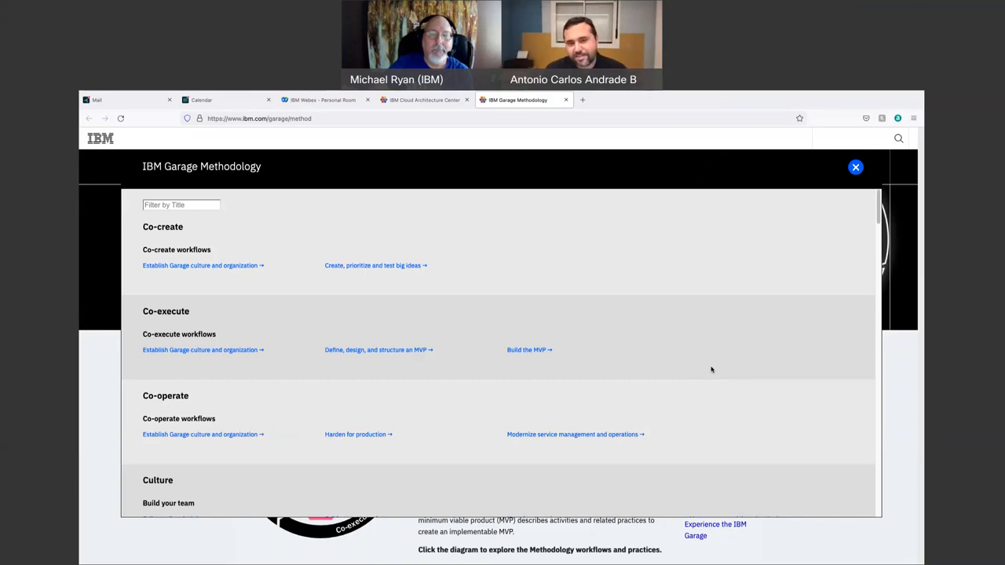
{"action": "mouse_move", "coordinate": [717, 366]}
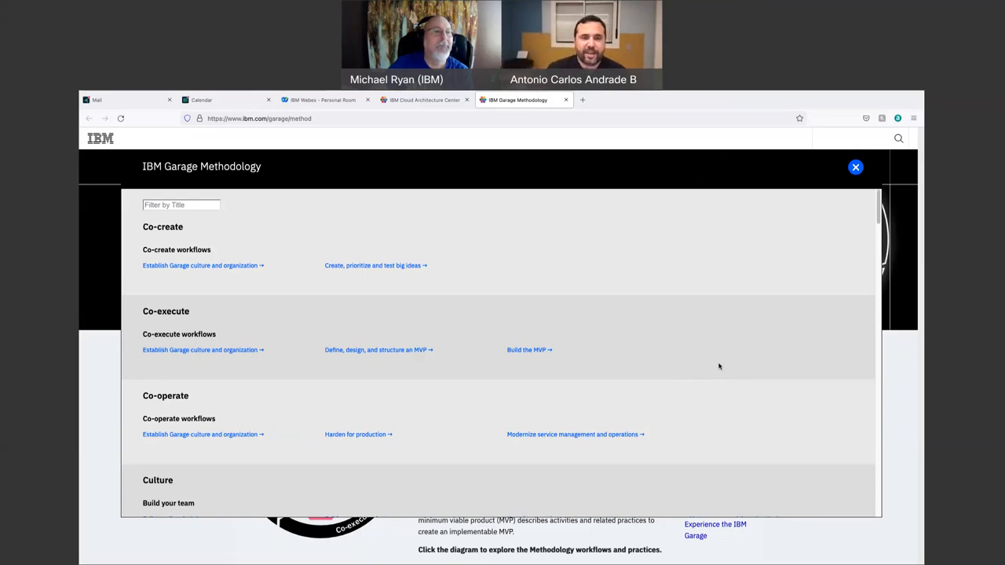
{"action": "scroll", "scroll_direction": "down", "scroll_amount": 3}
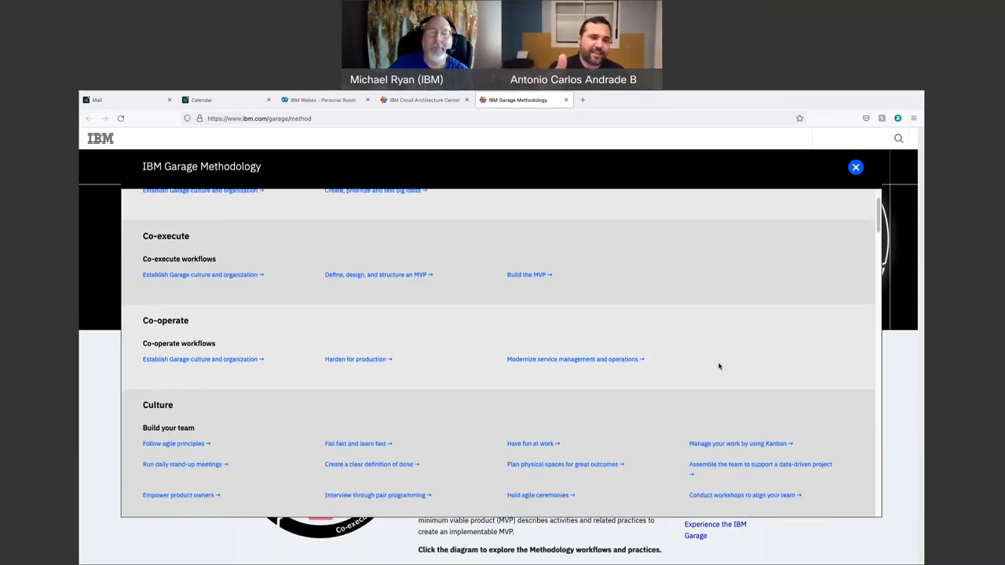
{"action": "scroll", "scroll_direction": "down", "scroll_amount": 3}
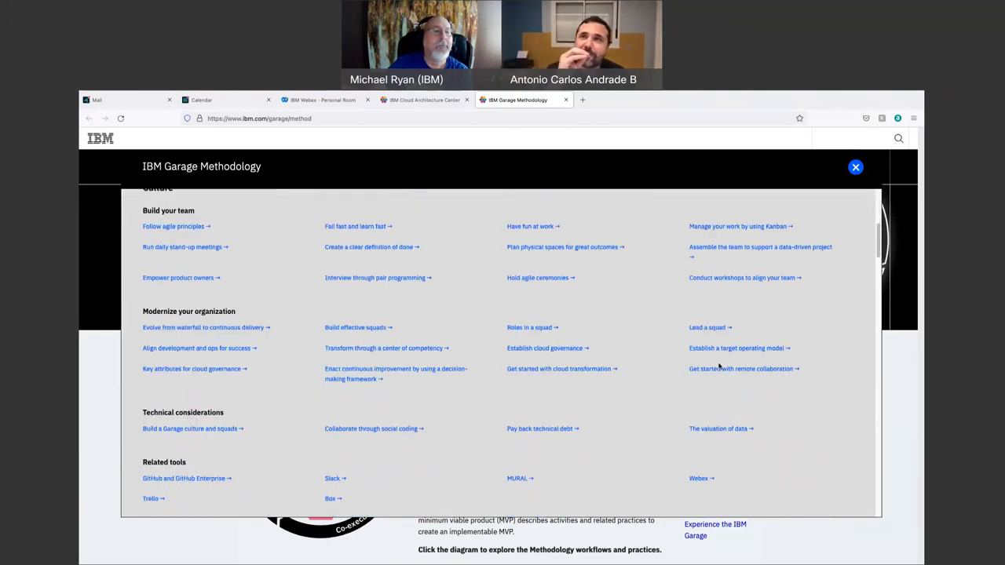
{"action": "scroll", "scroll_direction": "up", "scroll_amount": 3}
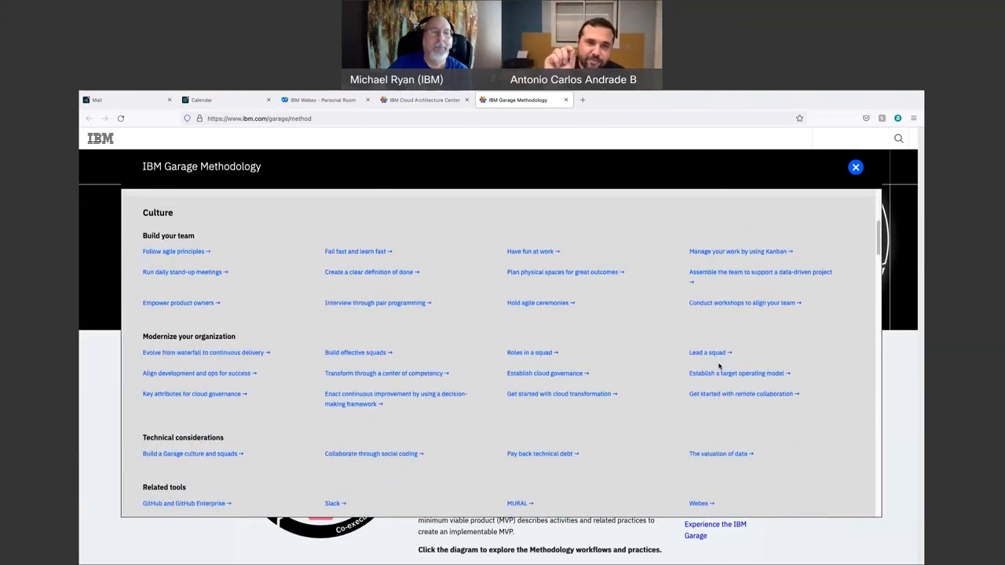
{"action": "mouse_move", "coordinate": [809, 354]}
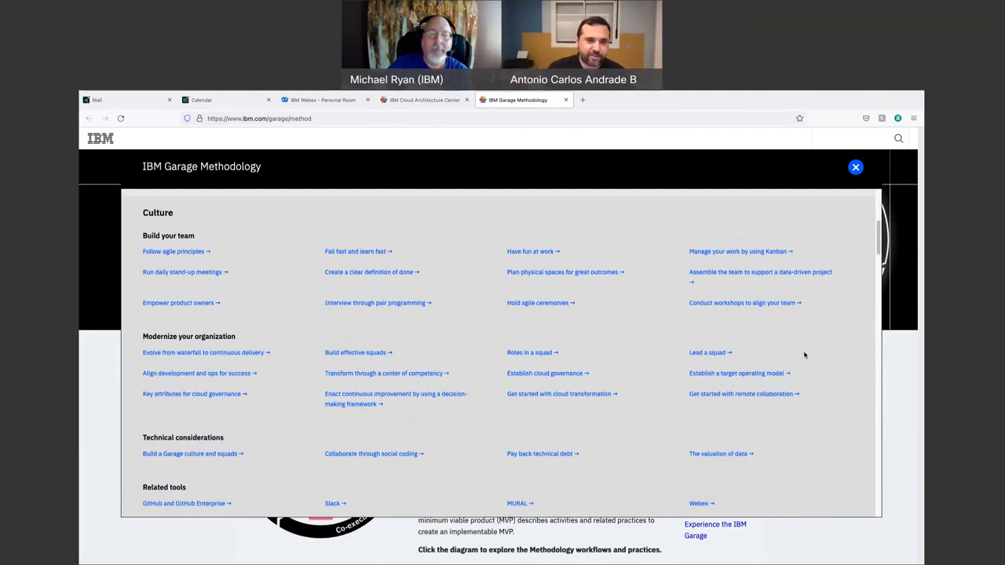
Scroll down to the Culture practices, Technical considerations and Related tools
{"action": "scroll", "scroll_direction": "down", "scroll_amount": 3}
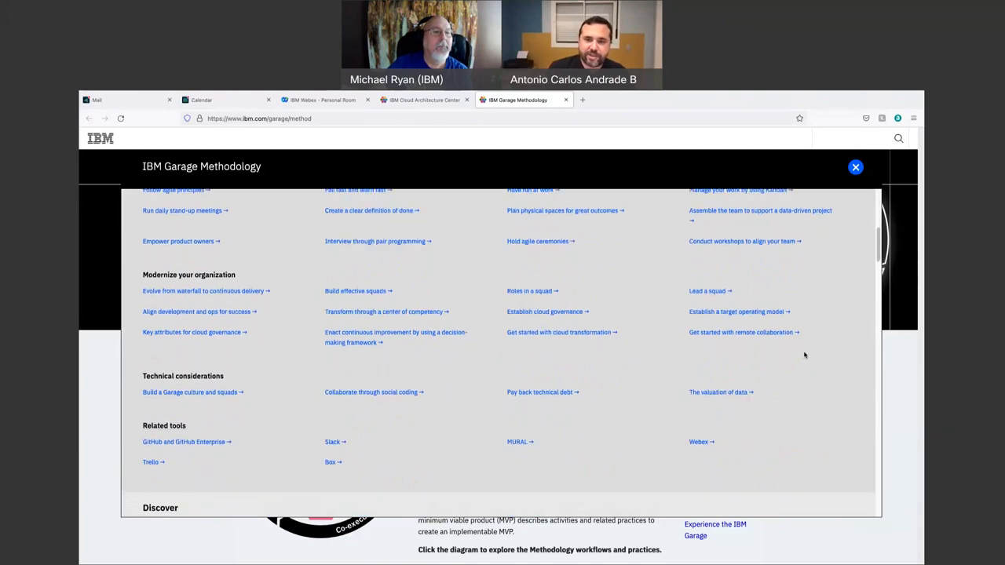
{"action": "scroll", "scroll_direction": "down", "scroll_amount": 3}
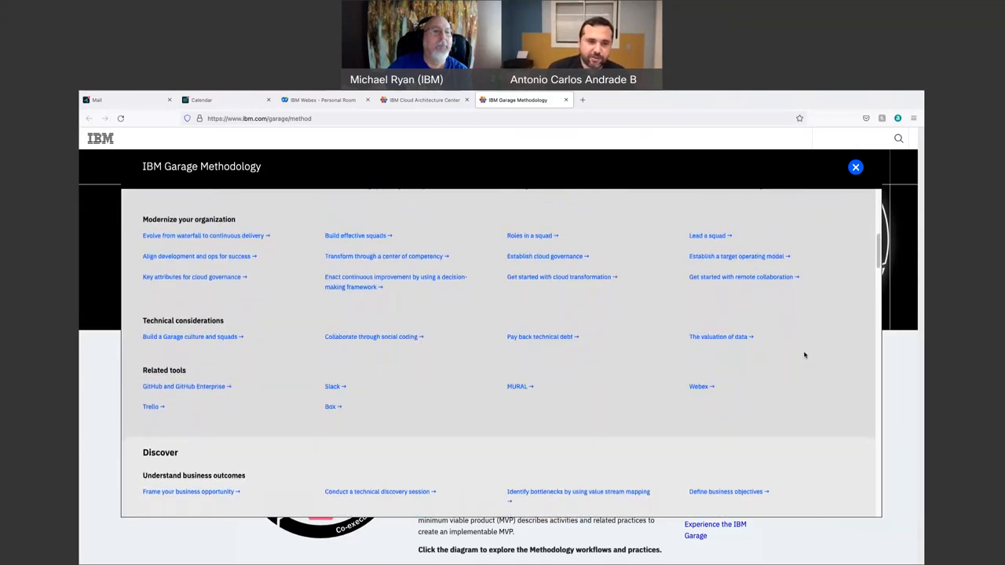
{"action": "scroll", "scroll_direction": "down", "scroll_amount": 3}
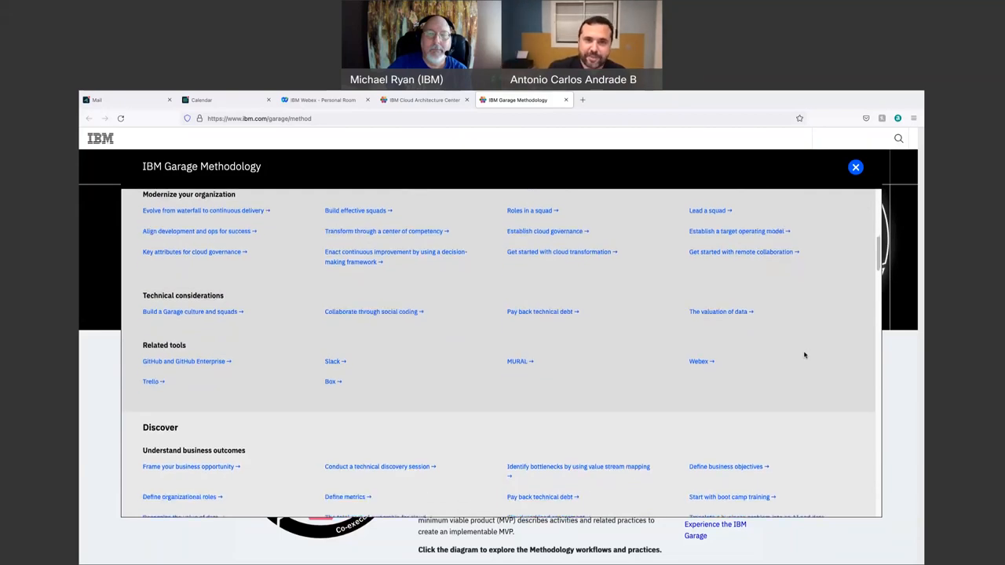
Scroll through the Discover and Envision practices in the map
{"action": "scroll", "scroll_direction": "down", "scroll_amount": 3}
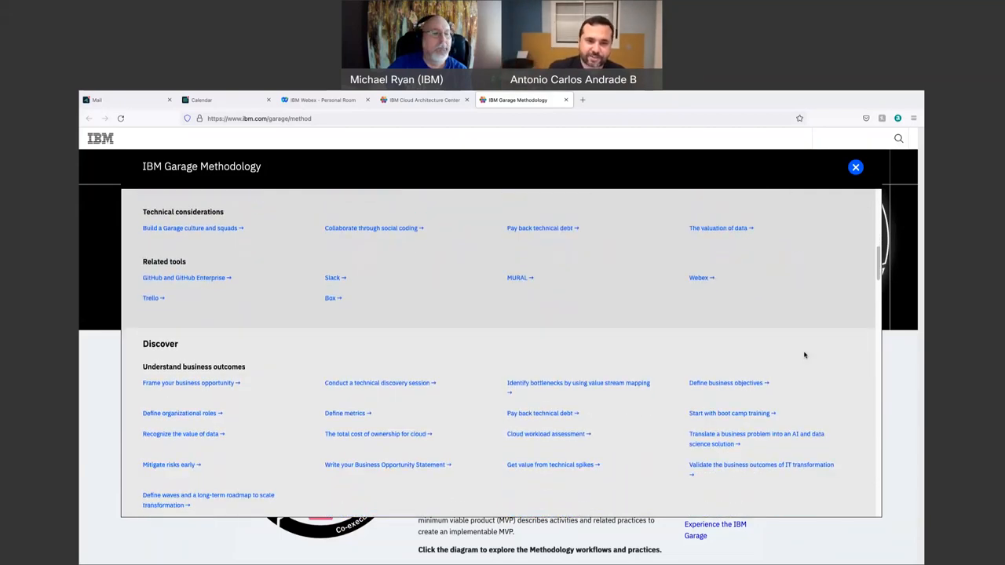
{"action": "scroll", "scroll_direction": "down", "scroll_amount": 3}
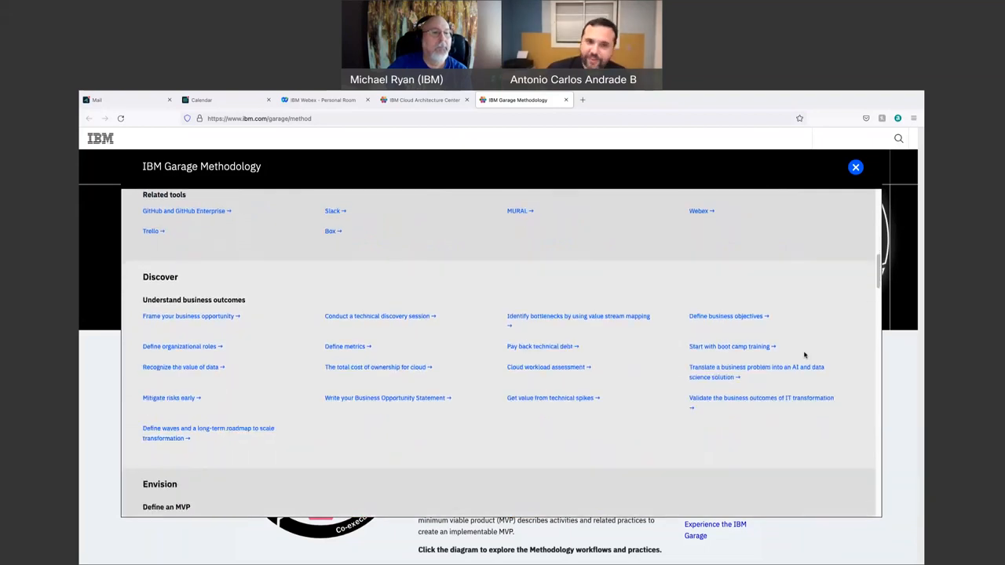
{"action": "scroll", "scroll_direction": "down", "scroll_amount": 3}
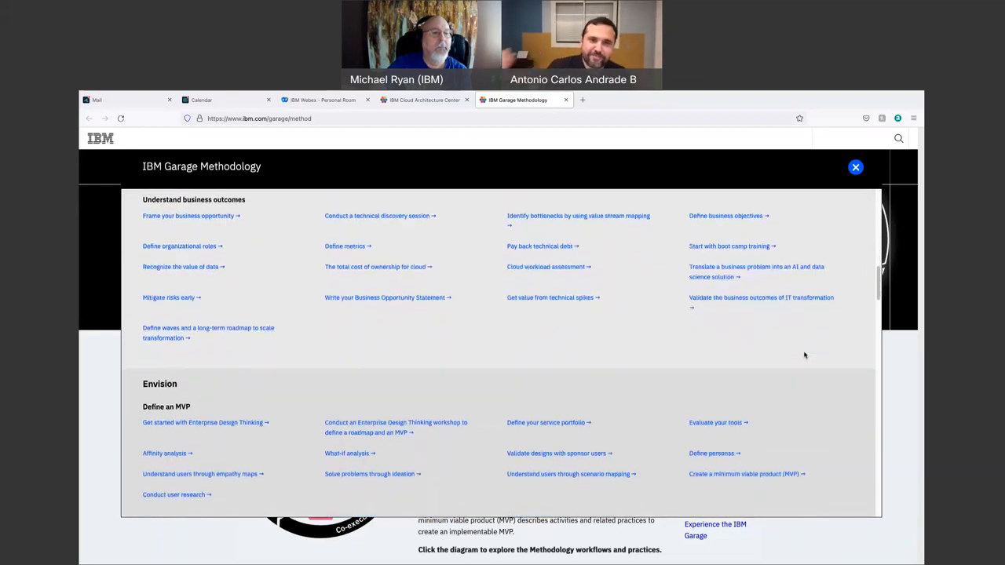
{"action": "scroll", "scroll_direction": "down", "scroll_amount": 3}
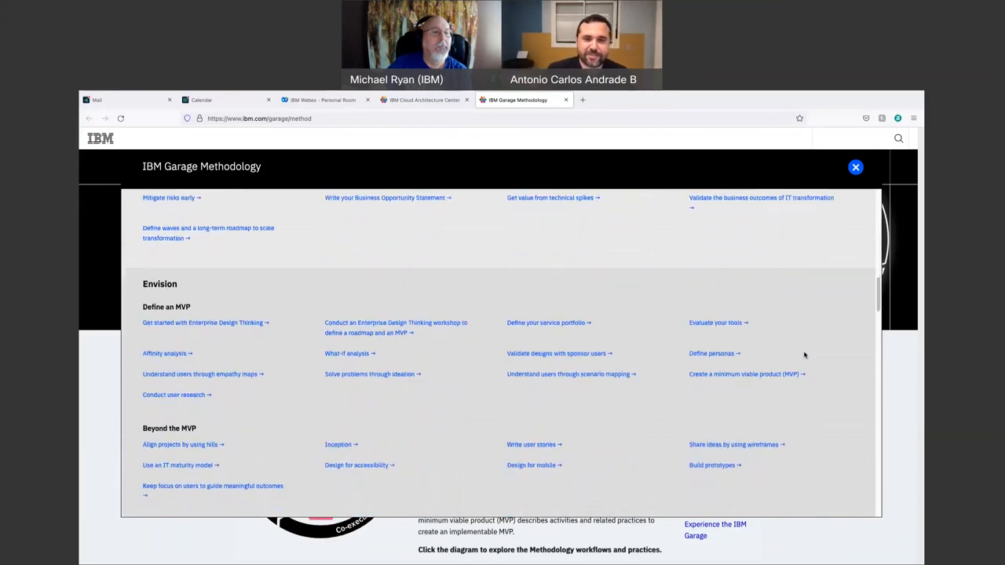
{"action": "scroll", "scroll_direction": "down", "scroll_amount": 3}
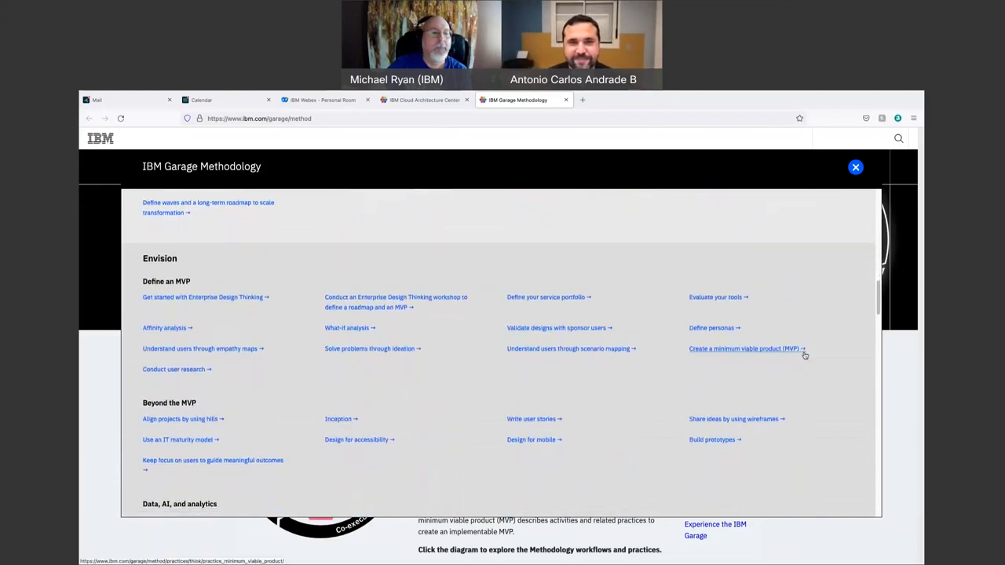
{"action": "scroll", "scroll_direction": "down", "scroll_amount": 3}
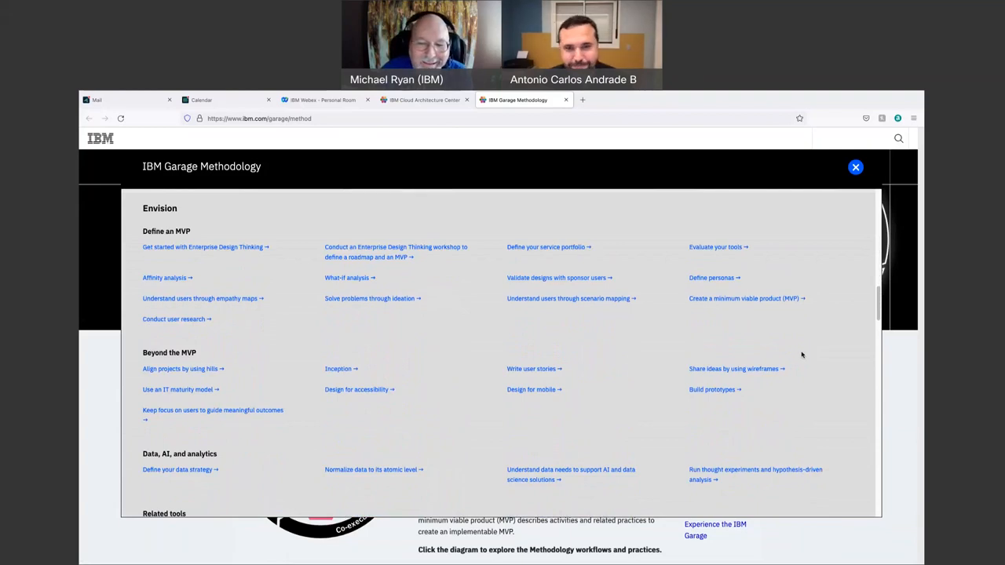
{"action": "mouse_move", "coordinate": [786, 347]}
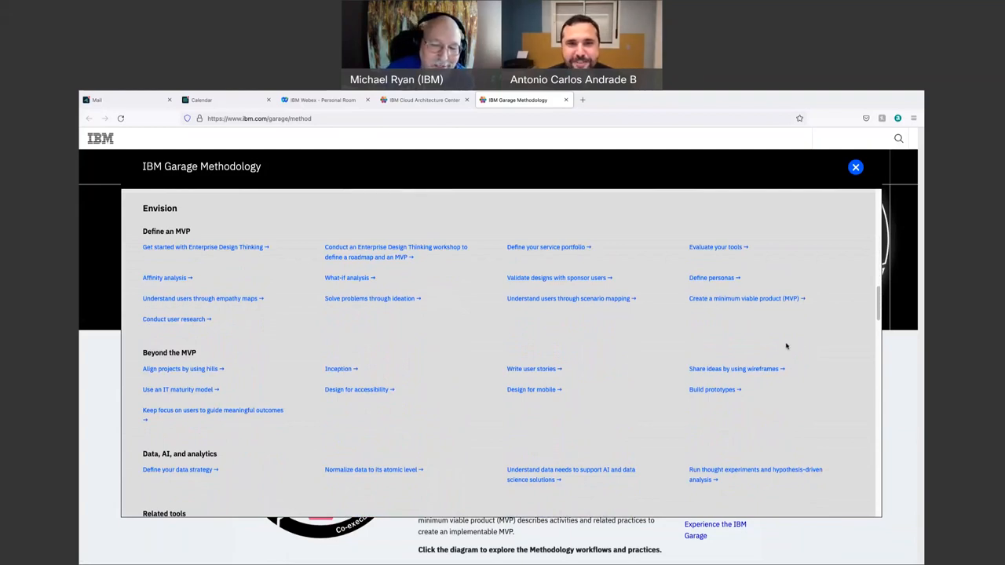
Scroll through the Develop section and its Related tools list, then head back toward Co-create
{"action": "scroll", "scroll_direction": "down", "scroll_amount": 3}
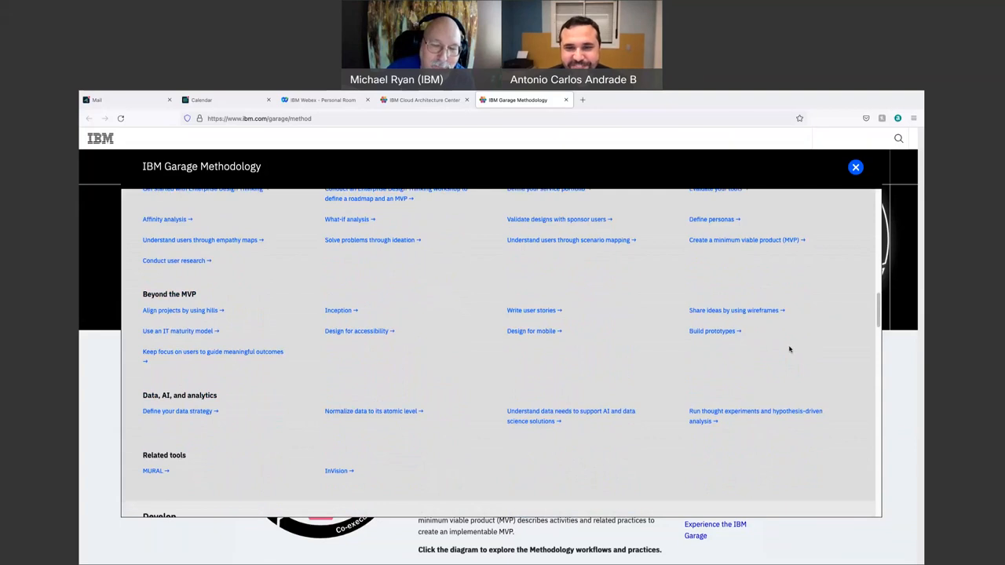
{"action": "scroll", "scroll_direction": "down", "scroll_amount": 3}
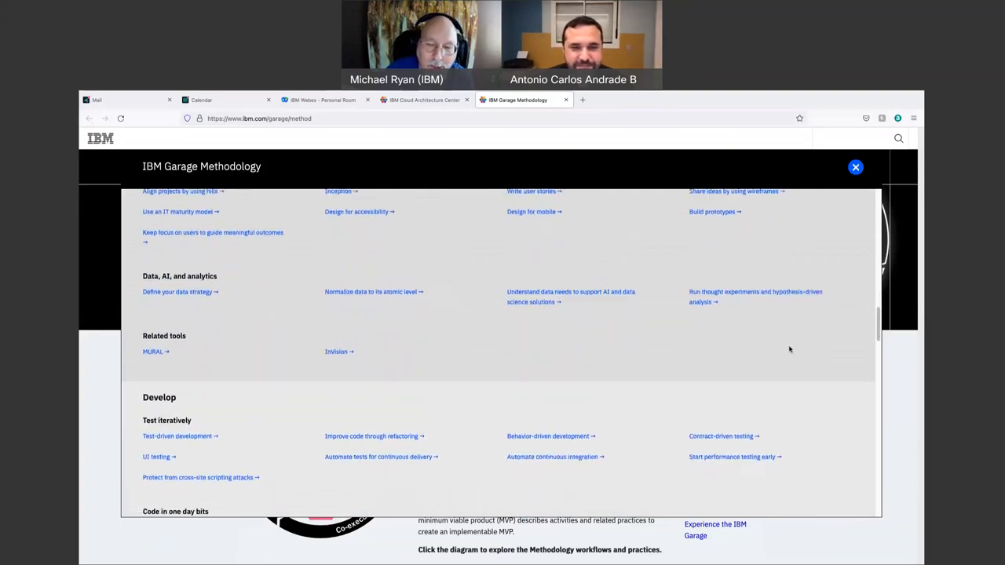
{"action": "scroll", "scroll_direction": "down", "scroll_amount": 3}
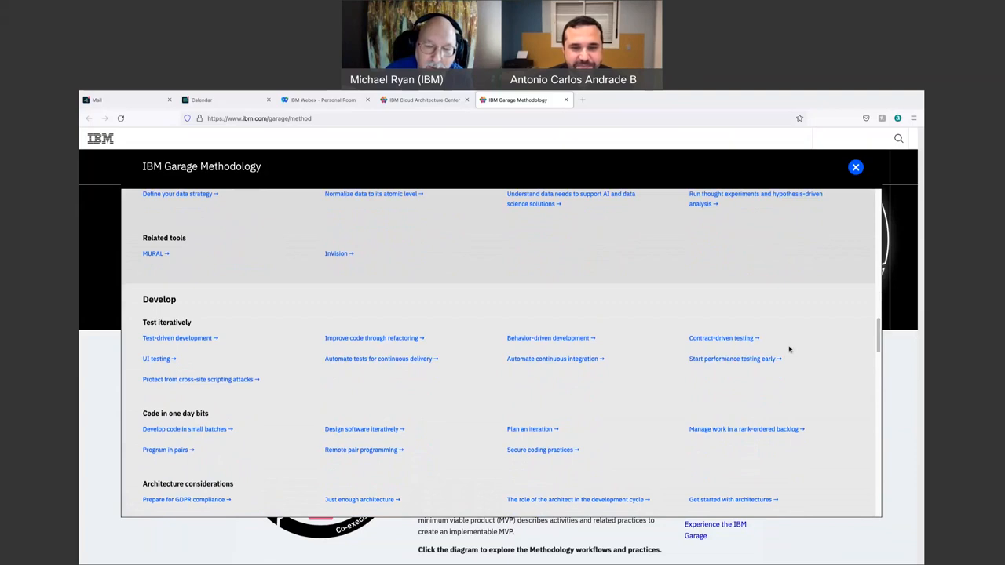
{"action": "scroll", "scroll_direction": "down", "scroll_amount": 3}
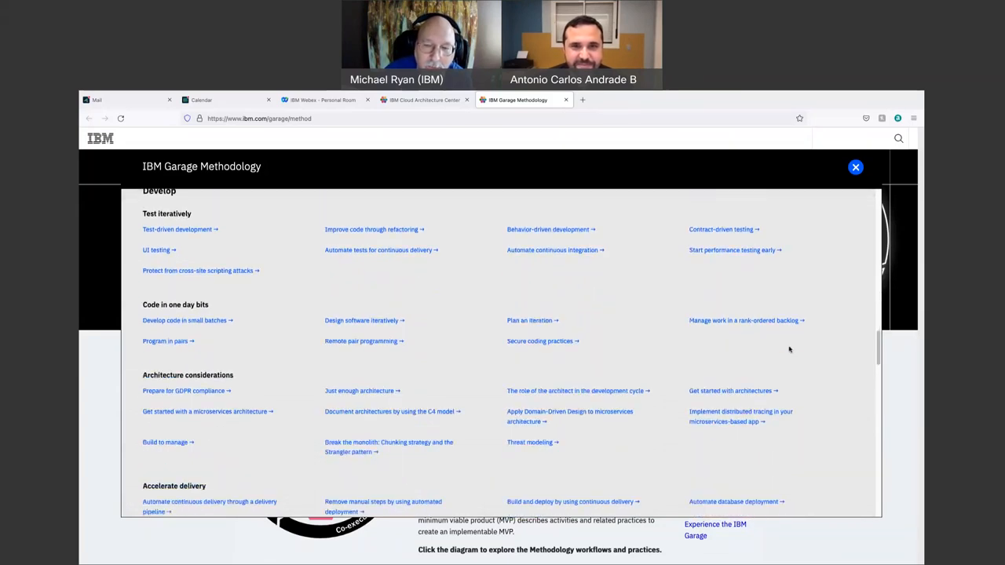
{"action": "scroll", "scroll_direction": "down", "scroll_amount": 3}
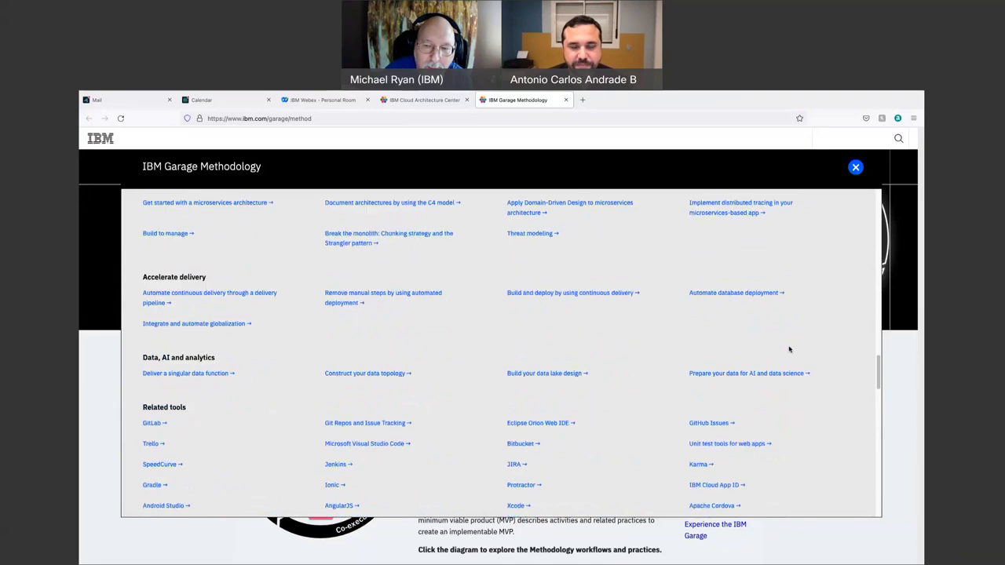
{"action": "scroll", "scroll_direction": "down", "scroll_amount": 3}
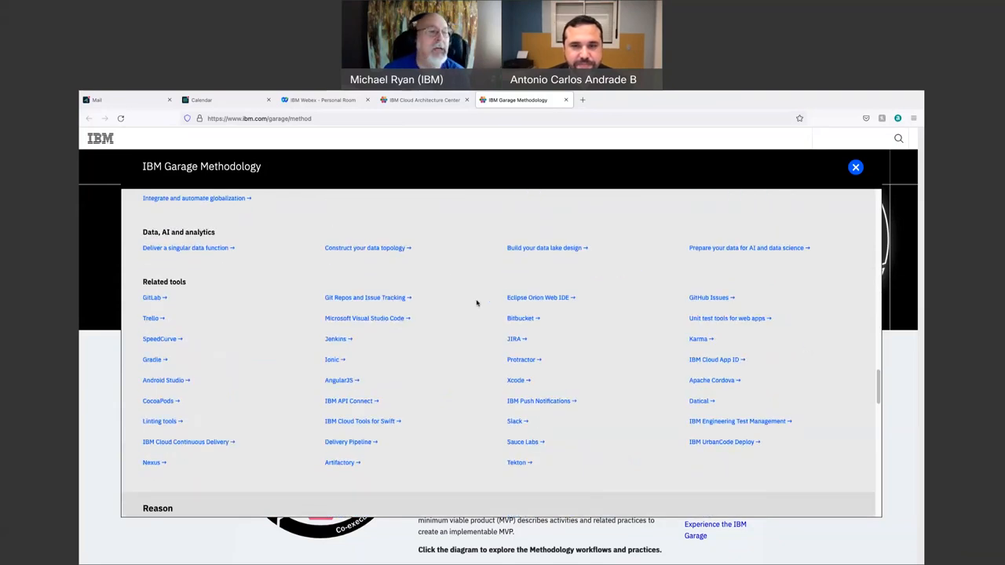
{"action": "mouse_move", "coordinate": [110, 369]}
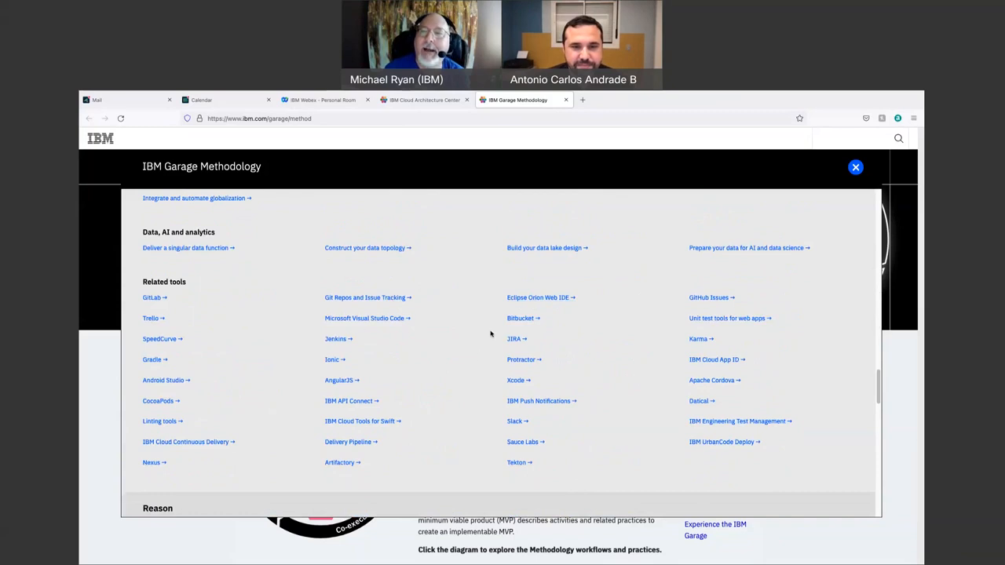
{"action": "scroll", "scroll_direction": "up", "scroll_amount": 3}
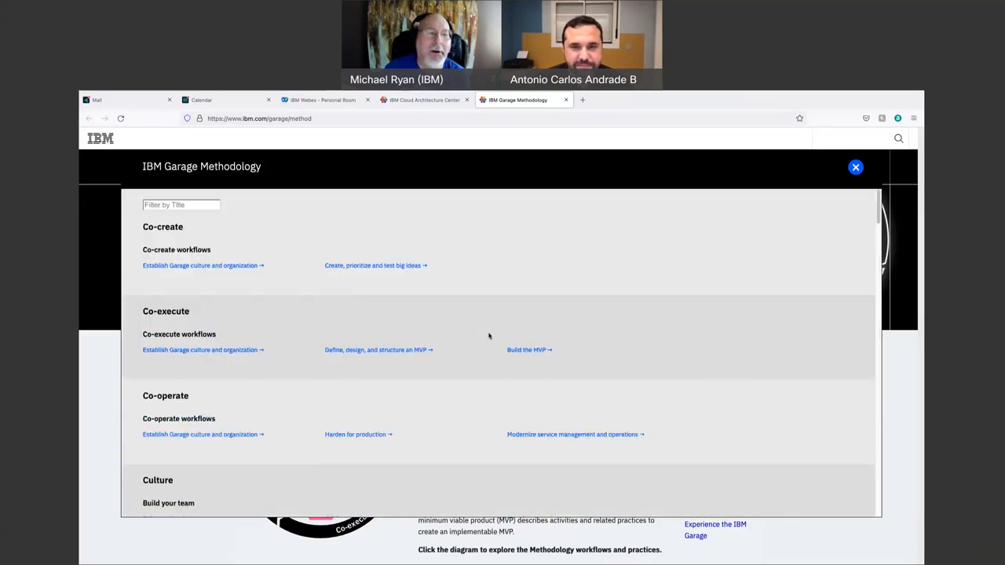